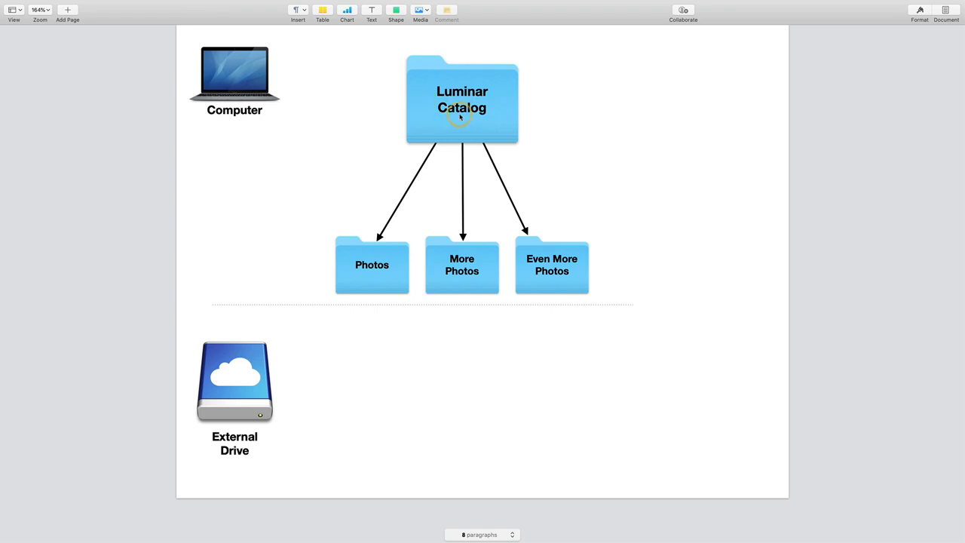
{"action": "mouse_move", "coordinate": [546, 253]}
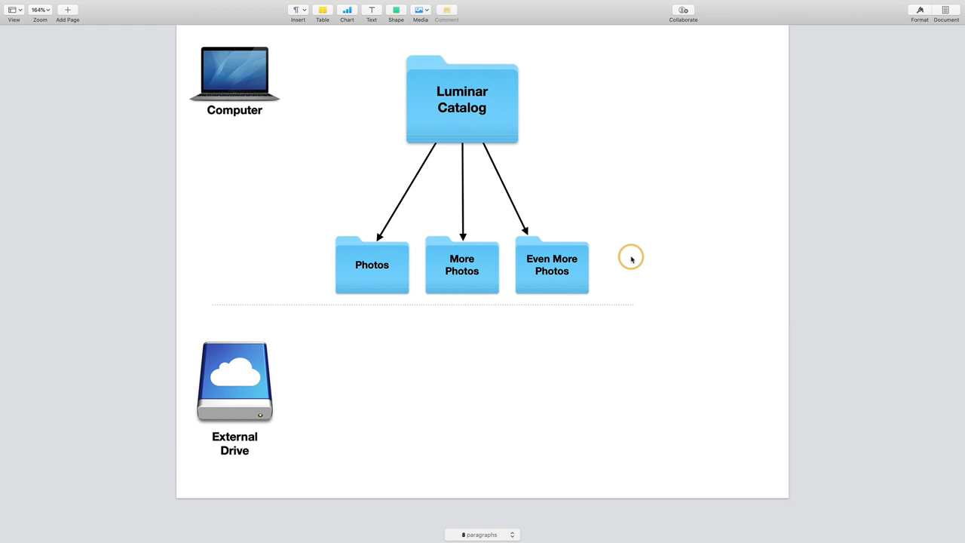
{"action": "mouse_move", "coordinate": [618, 254]}
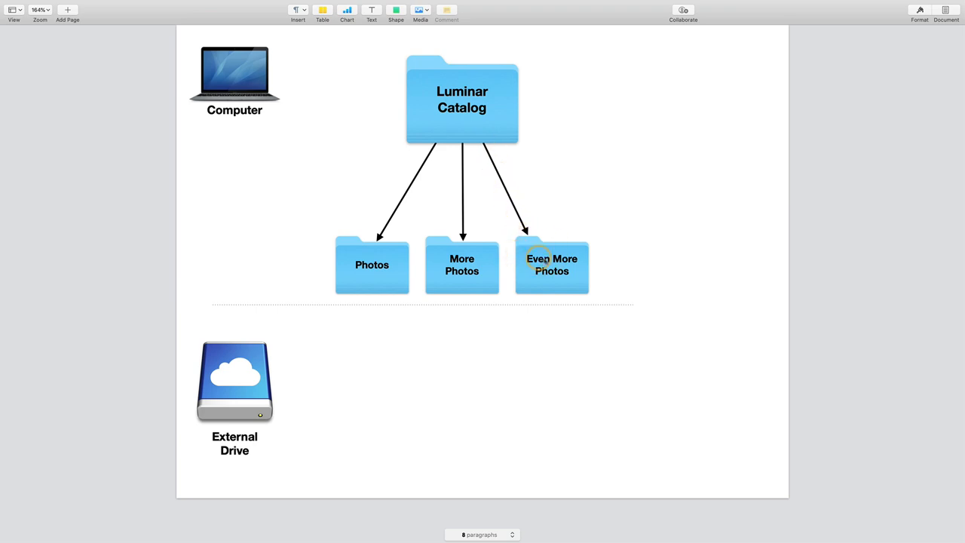
Move the Even More Photos folder down beside the External Drive, keeping its arrow from Luminar Catalog.
{"action": "left_click_drag", "start_coordinate": [552, 266], "coordinate": [567, 299]}
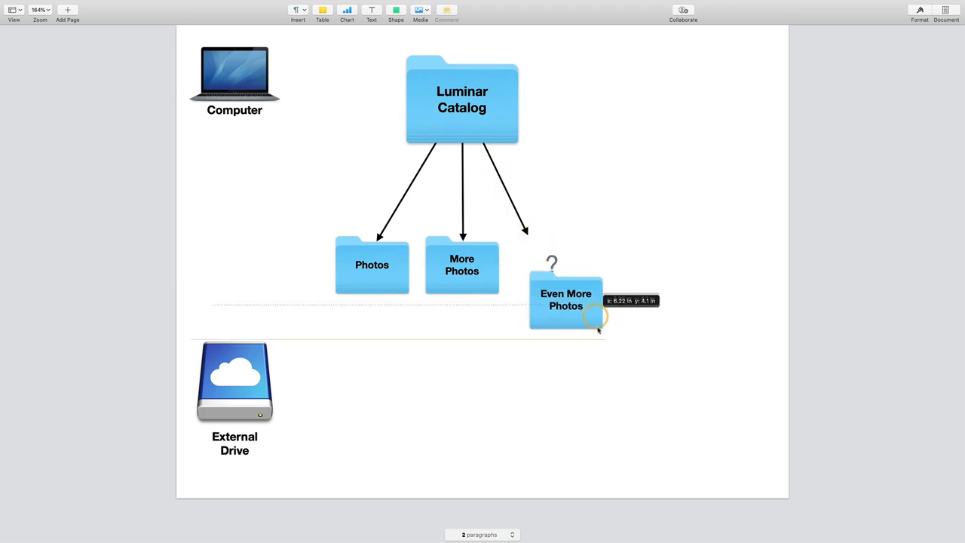
{"action": "left_click_drag", "start_coordinate": [565, 299], "coordinate": [552, 395]}
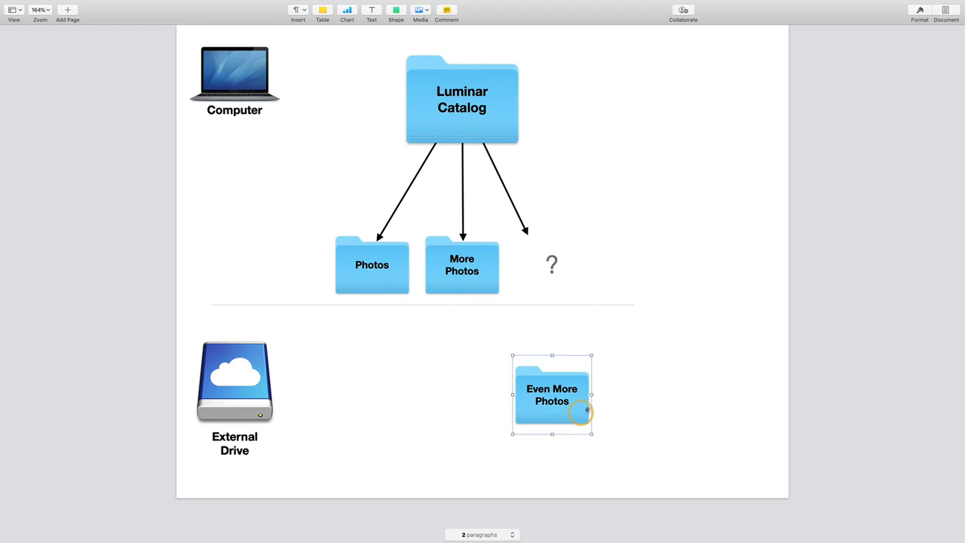
{"action": "mouse_move", "coordinate": [521, 278]}
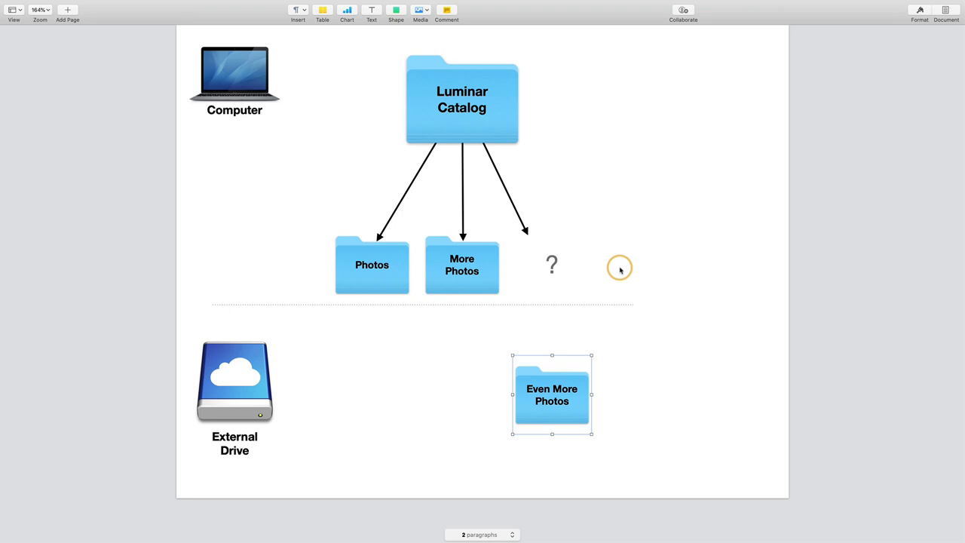
{"action": "left_click_drag", "start_coordinate": [552, 396], "coordinate": [552, 266]}
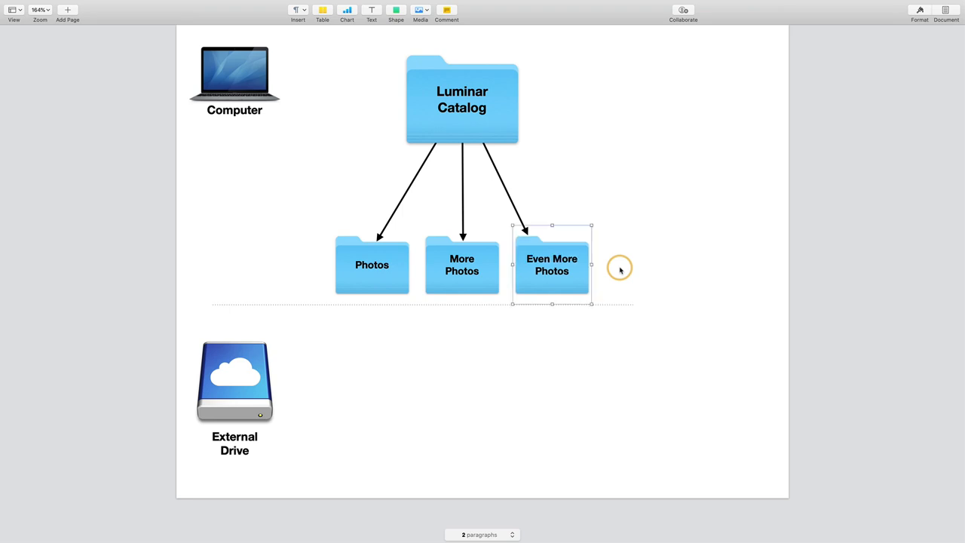
{"action": "left_click", "coordinate": [947, 12]}
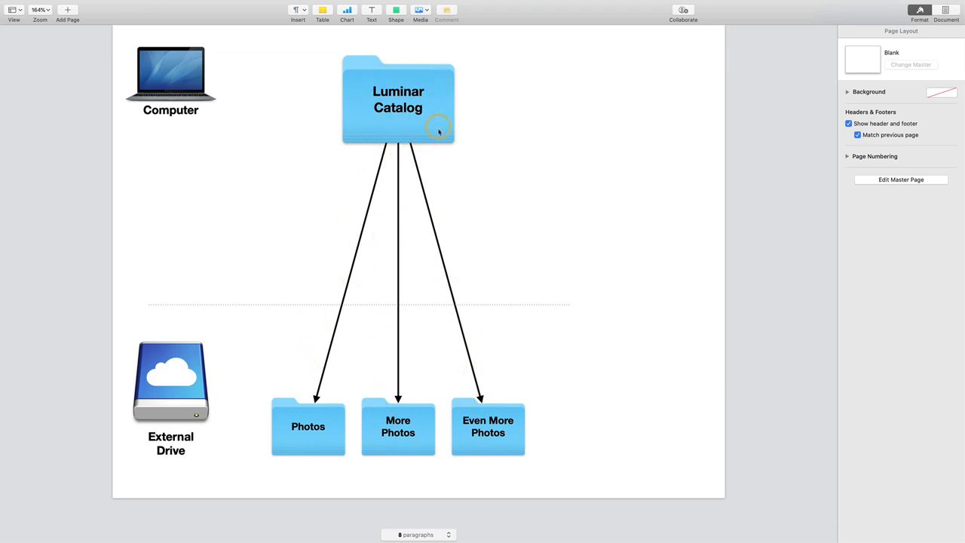
{"action": "mouse_move", "coordinate": [440, 123]}
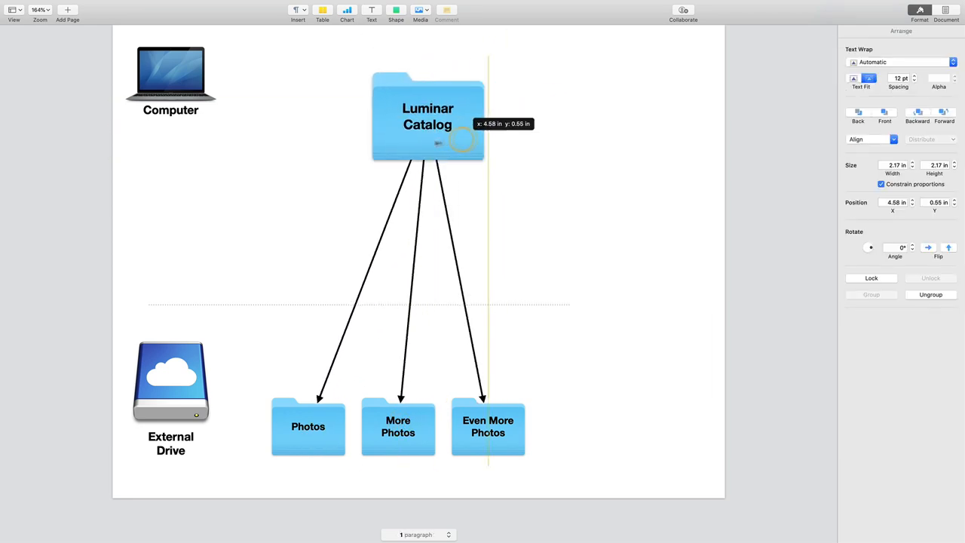
Place the Luminar Catalog folder below the divider, just above its three photo folders.
{"action": "left_click_drag", "start_coordinate": [428, 118], "coordinate": [318, 202]}
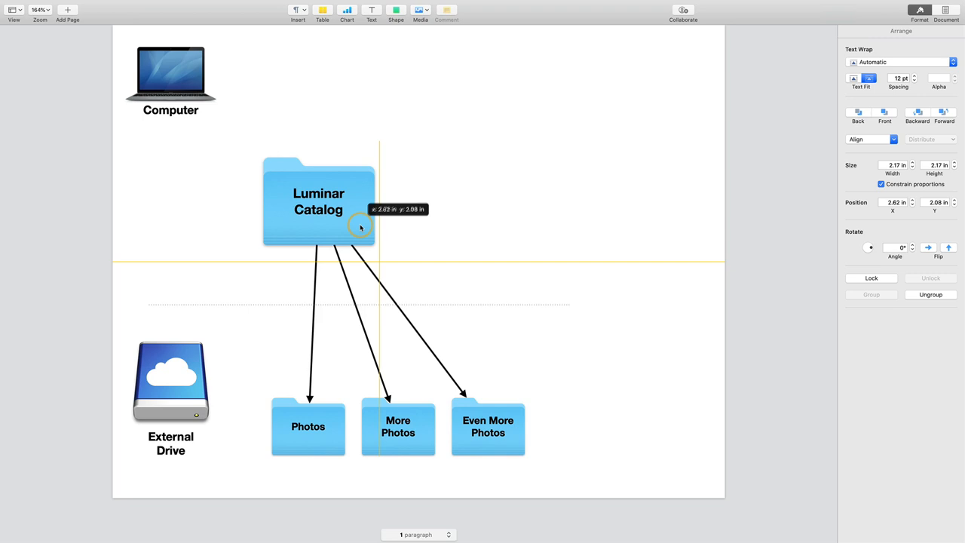
{"action": "left_click_drag", "start_coordinate": [361, 228], "coordinate": [446, 172]}
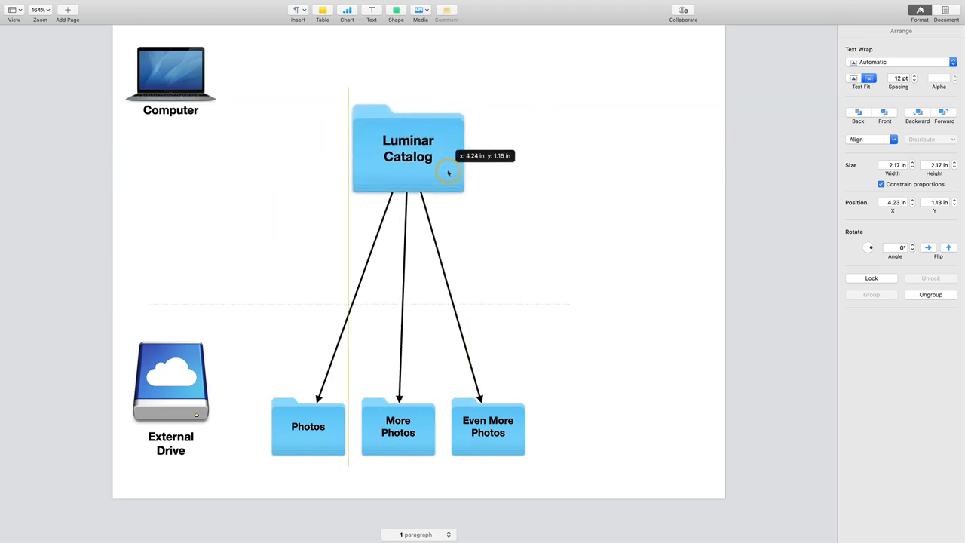
{"action": "left_click_drag", "start_coordinate": [407, 156], "coordinate": [403, 294]}
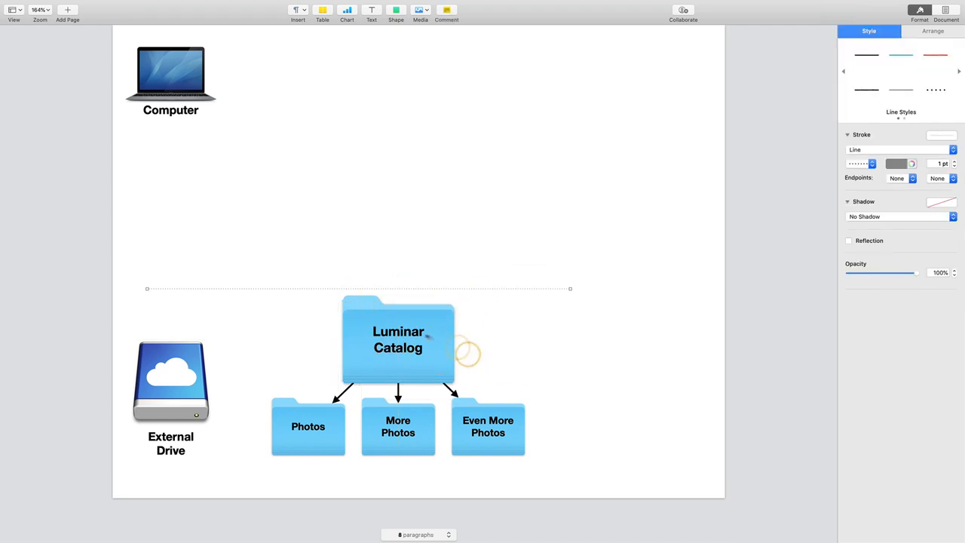
{"action": "mouse_move", "coordinate": [531, 389]}
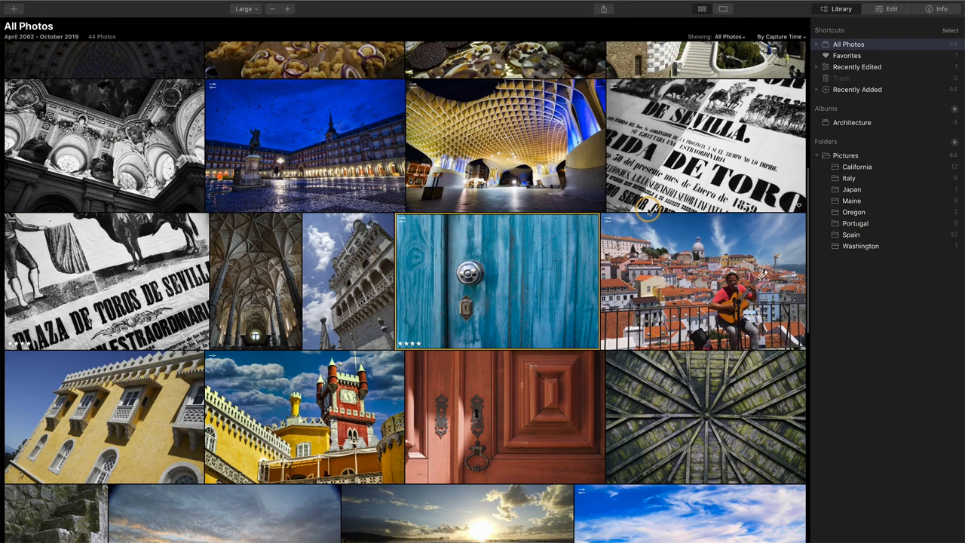
{"action": "mouse_move", "coordinate": [636, 220]}
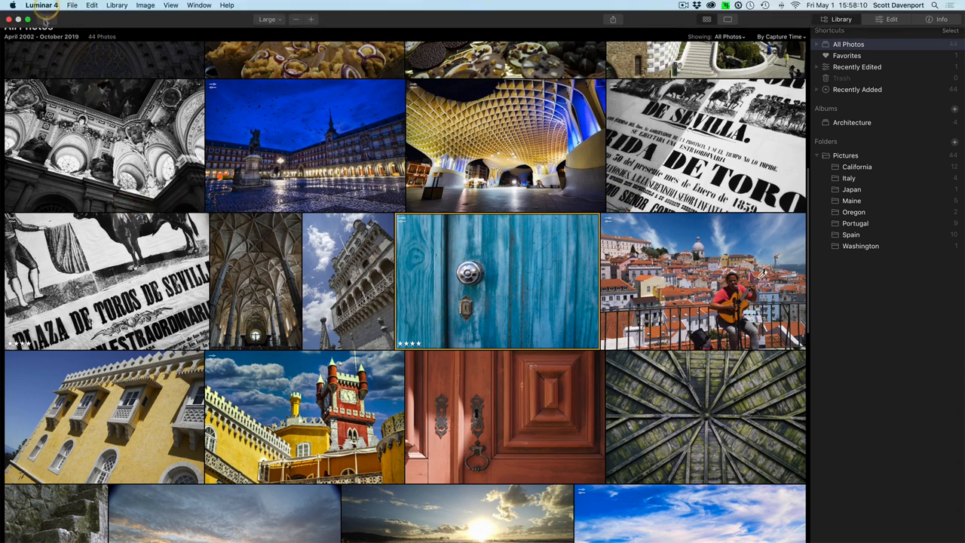
Show the current Luminar catalog's folder in Finder via File > Catalog.
{"action": "left_click", "coordinate": [73, 6]}
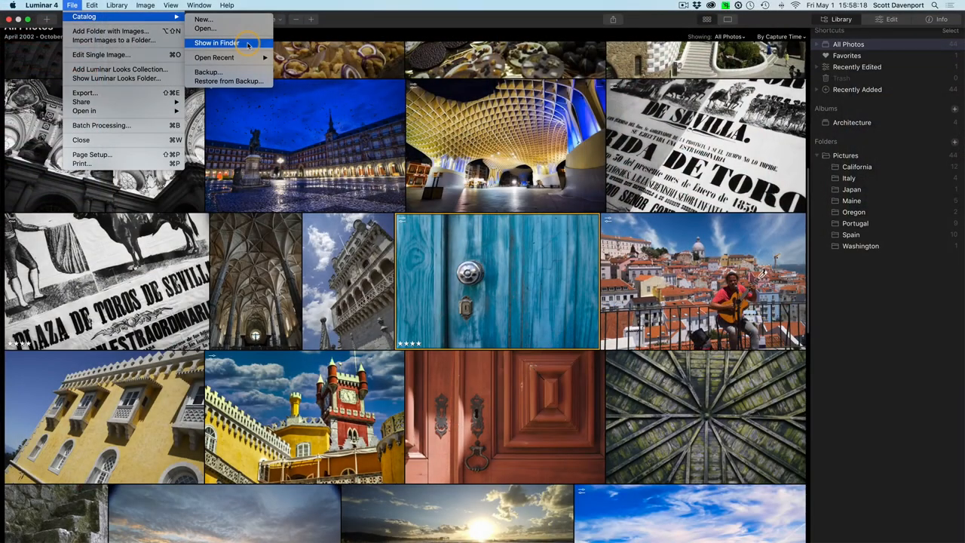
{"action": "left_click", "coordinate": [217, 42]}
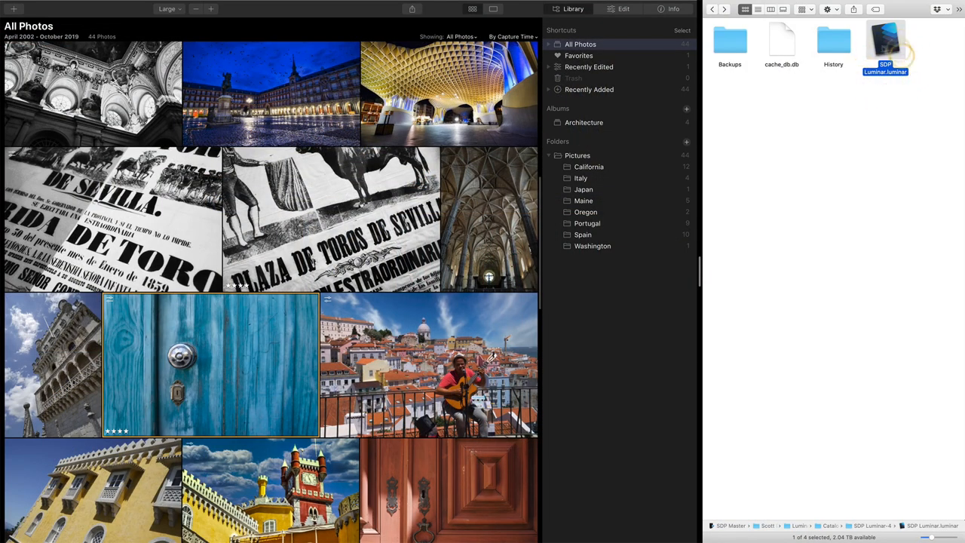
{"action": "mouse_move", "coordinate": [862, 117]}
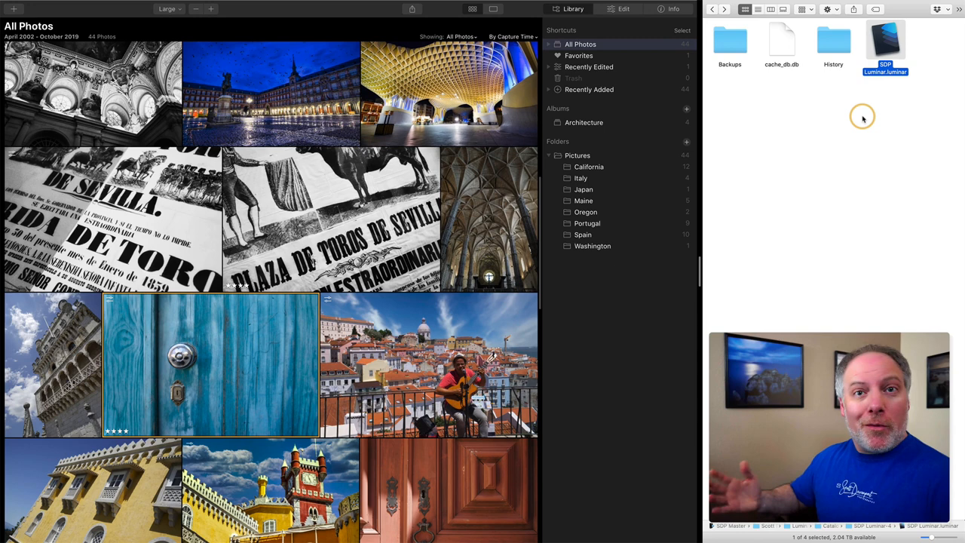
{"action": "mouse_move", "coordinate": [718, 83]}
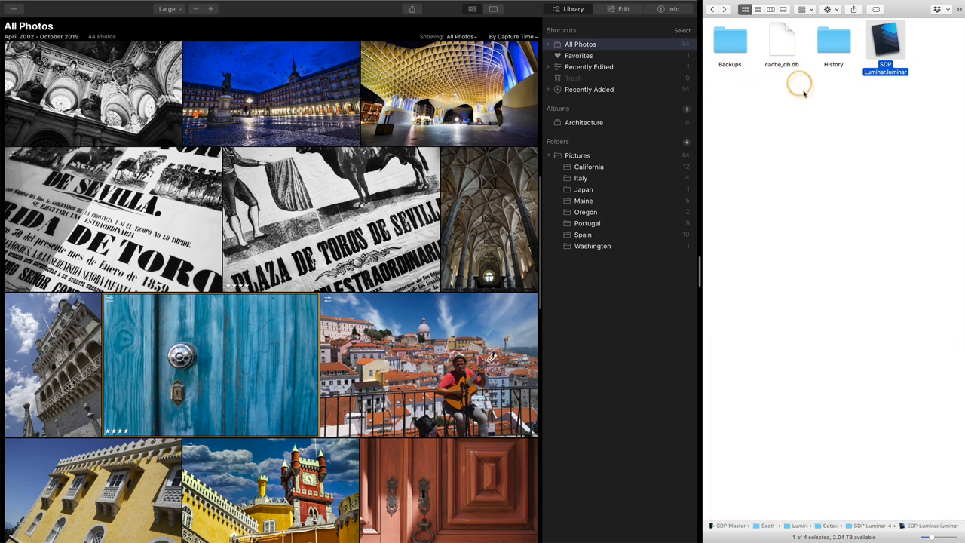
{"action": "mouse_move", "coordinate": [829, 81]}
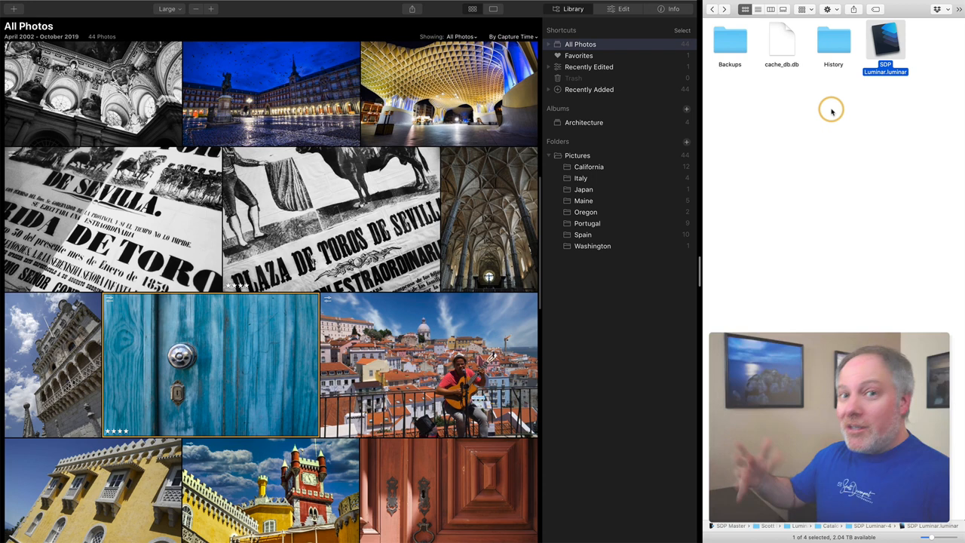
{"action": "mouse_move", "coordinate": [871, 465]}
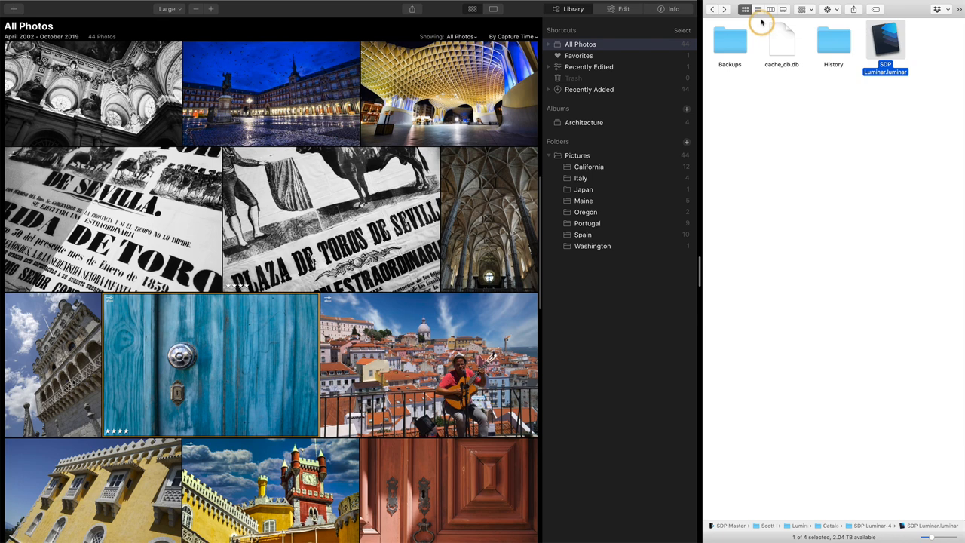
Switch Finder to column view to show the SDP Luminar-4 folder with its contents.
{"action": "left_click", "coordinate": [771, 9]}
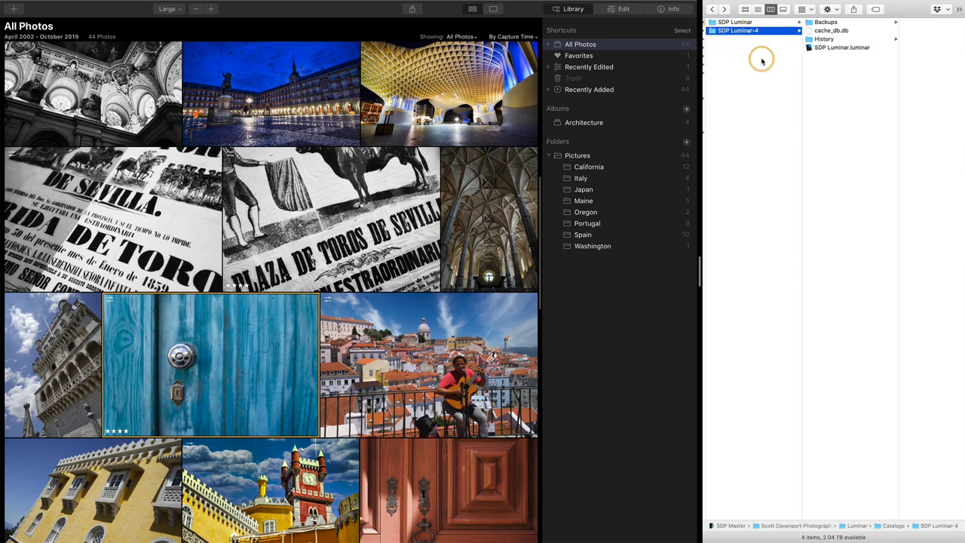
{"action": "mouse_move", "coordinate": [821, 54]}
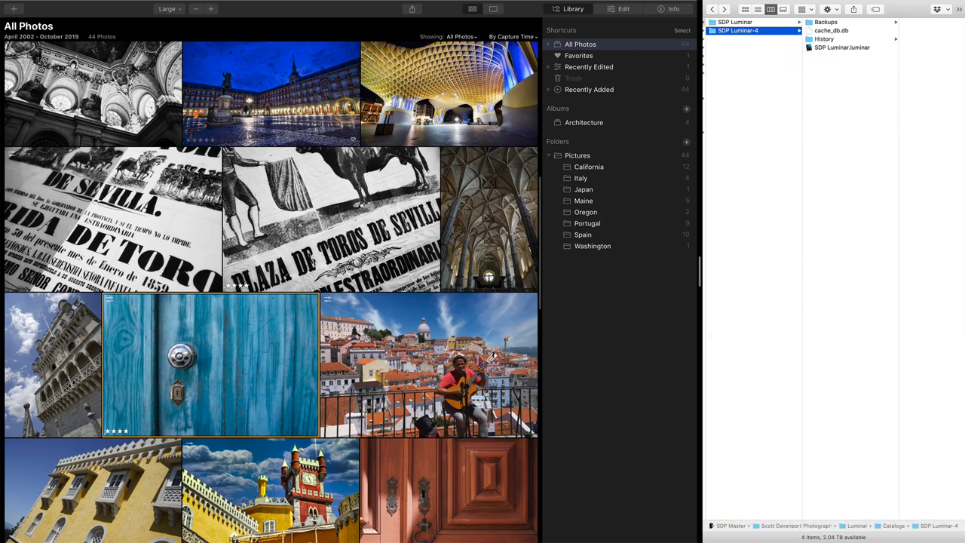
Browse Finder to External HD > SDP Luminar-4.
{"action": "left_click", "coordinate": [41, 6]}
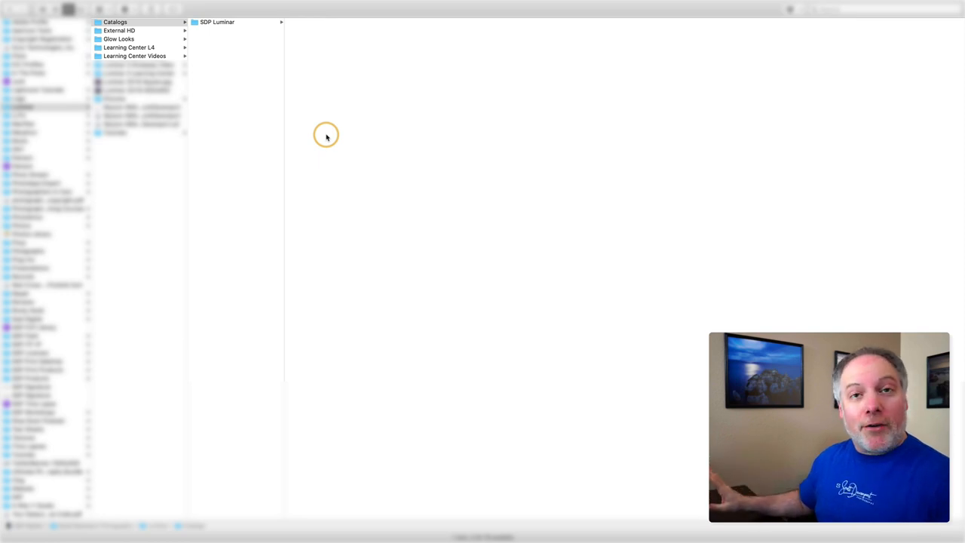
{"action": "mouse_move", "coordinate": [253, 68]}
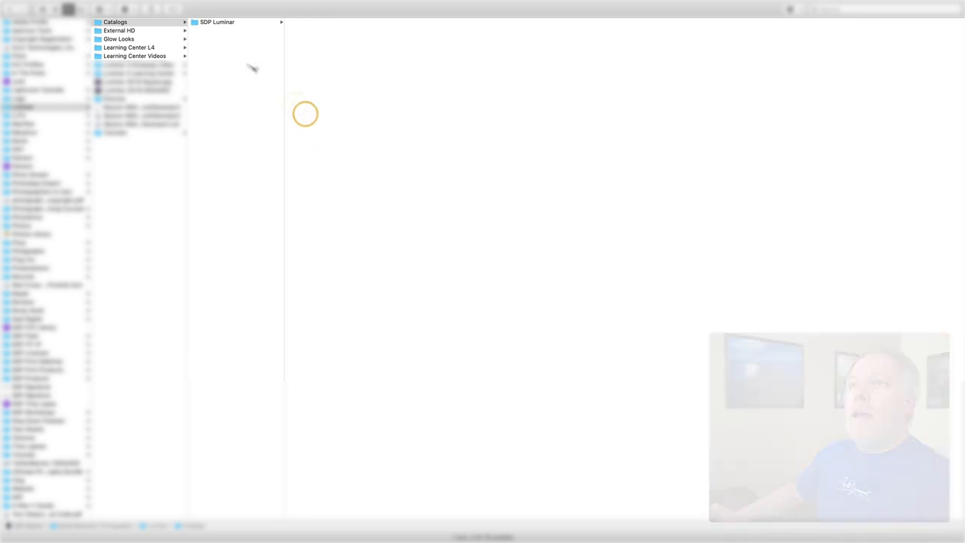
{"action": "left_click", "coordinate": [119, 30]}
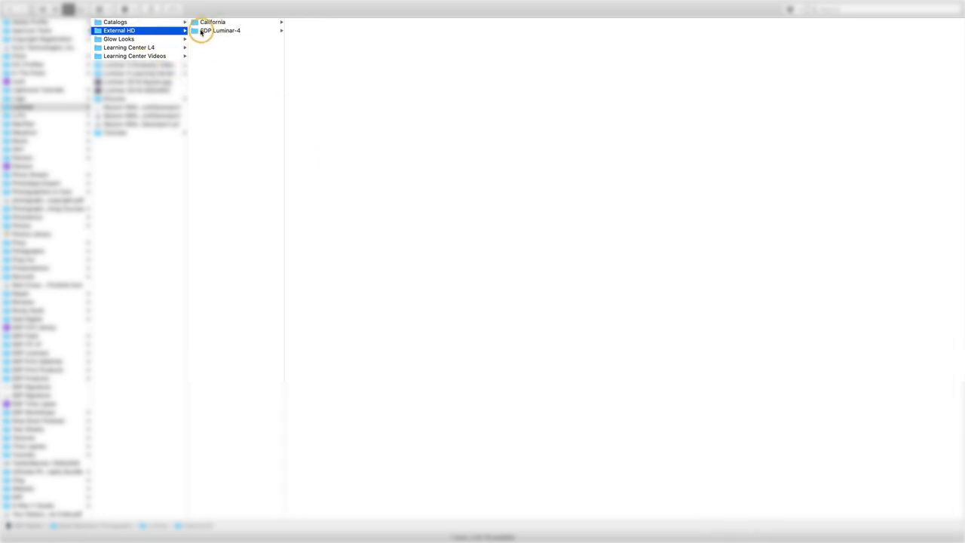
{"action": "left_click", "coordinate": [220, 30]}
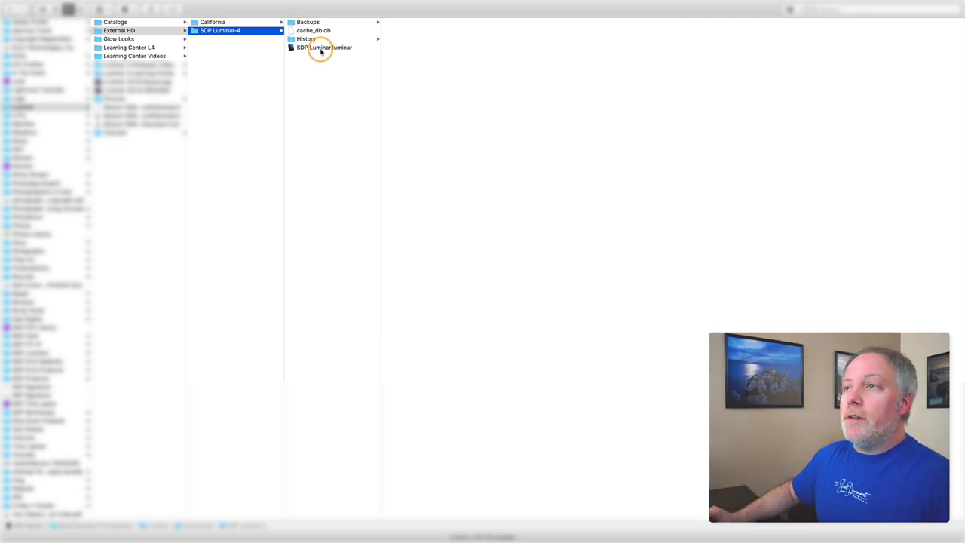
Open SDP Luminar.luminar with Luminar 4 from its right-click menu.
{"action": "left_click", "coordinate": [324, 47]}
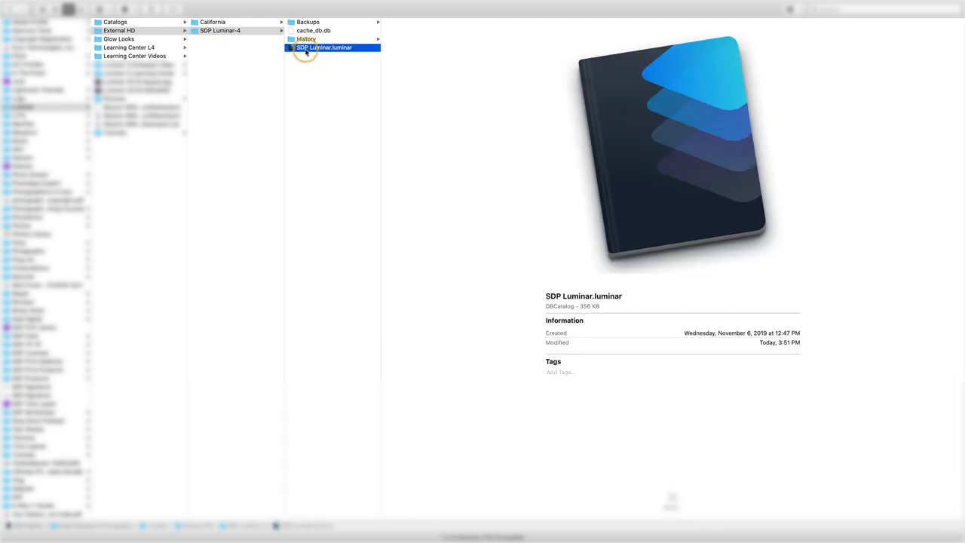
{"action": "right_click", "coordinate": [323, 47]}
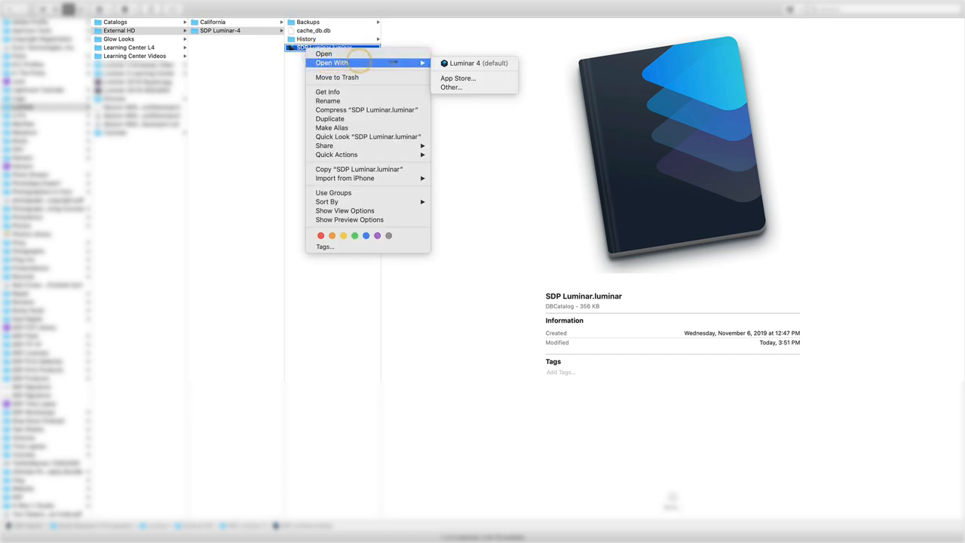
{"action": "left_click", "coordinate": [478, 64]}
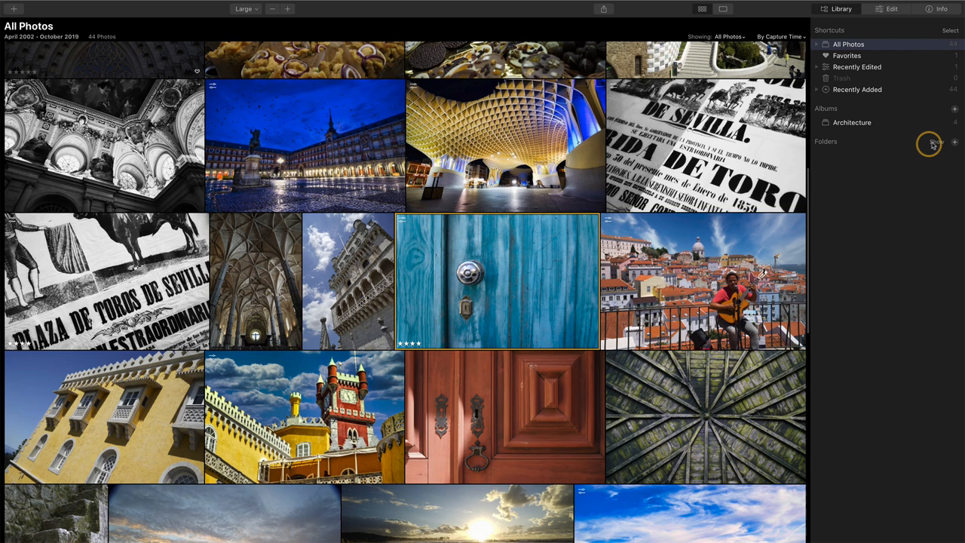
{"action": "left_click", "coordinate": [817, 153]}
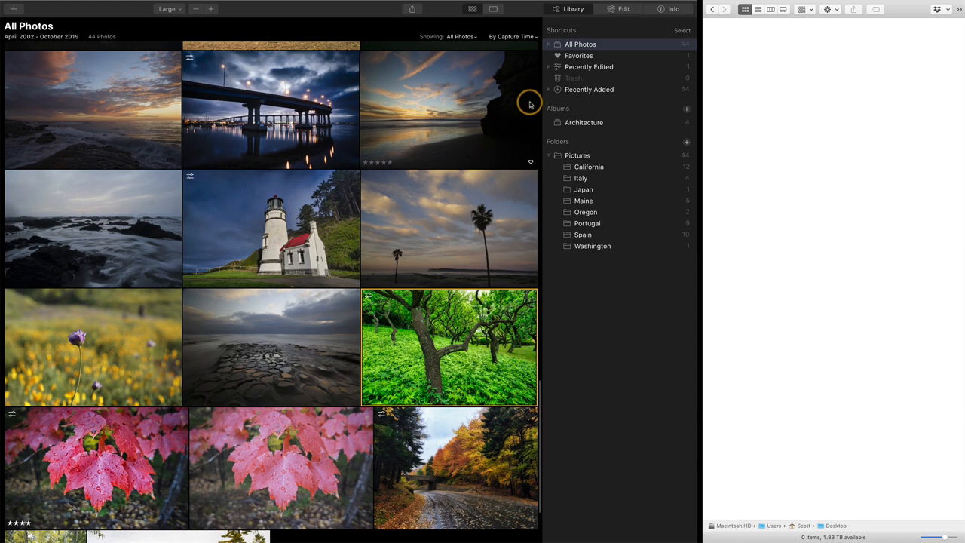
{"action": "mouse_move", "coordinate": [219, 258]}
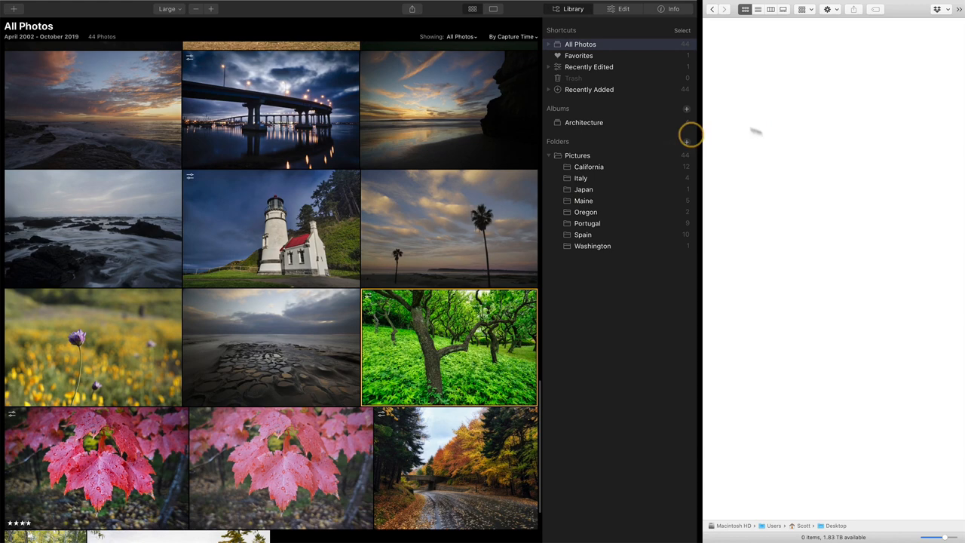
{"action": "mouse_move", "coordinate": [850, 437]}
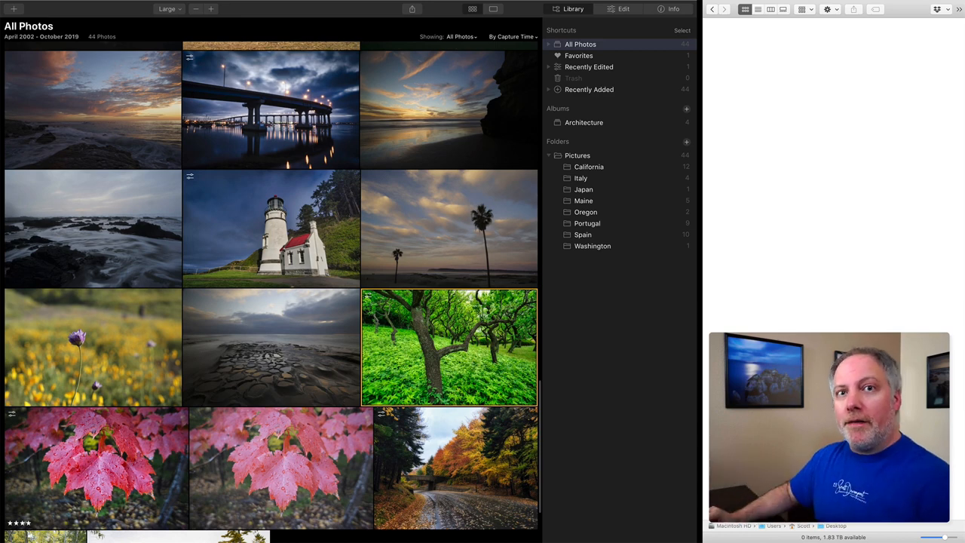
{"action": "mouse_move", "coordinate": [216, 93]}
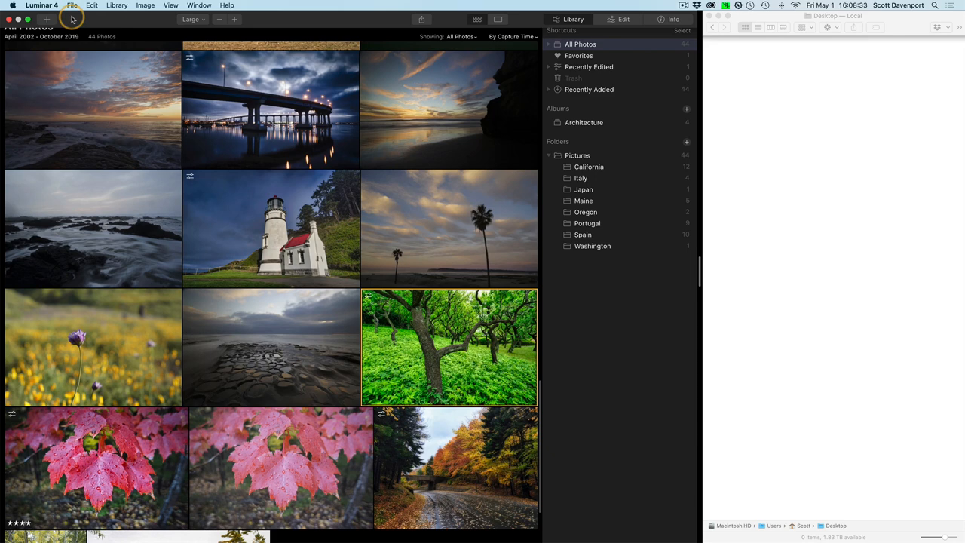
Save a catalog backup, SDP Luminar.luminarBackup, to the Desktop and select it in Finder.
{"action": "left_click", "coordinate": [73, 6]}
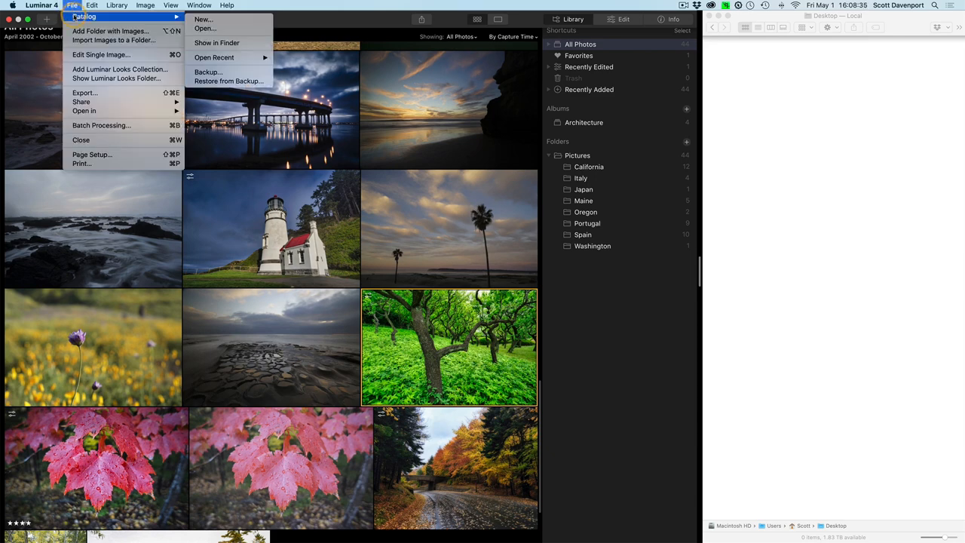
{"action": "mouse_move", "coordinate": [208, 73]}
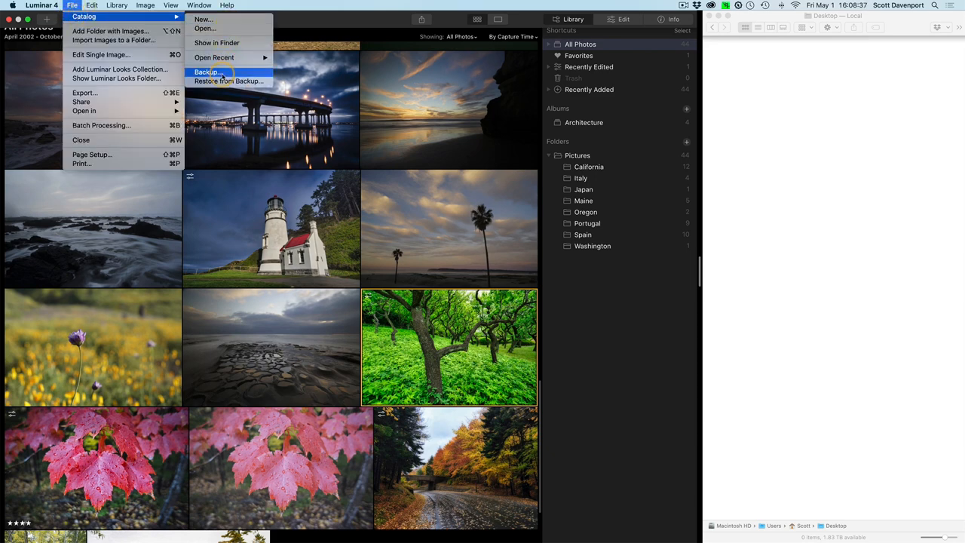
{"action": "left_click", "coordinate": [206, 73]}
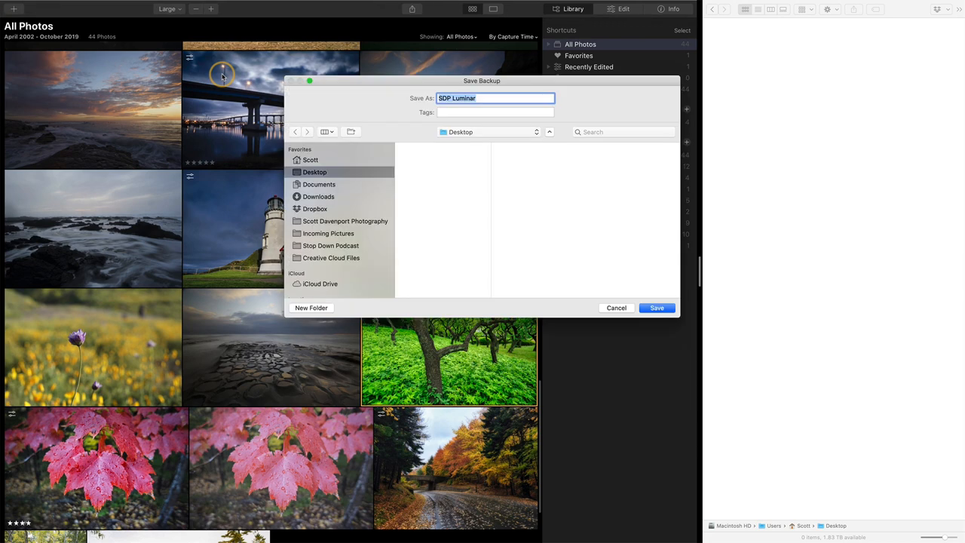
{"action": "mouse_move", "coordinate": [512, 184]}
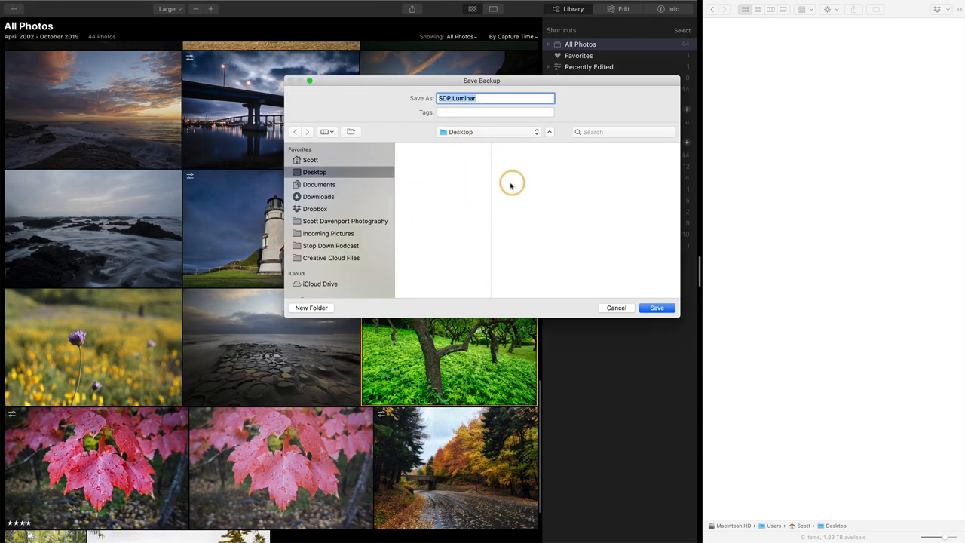
{"action": "left_click", "coordinate": [656, 308]}
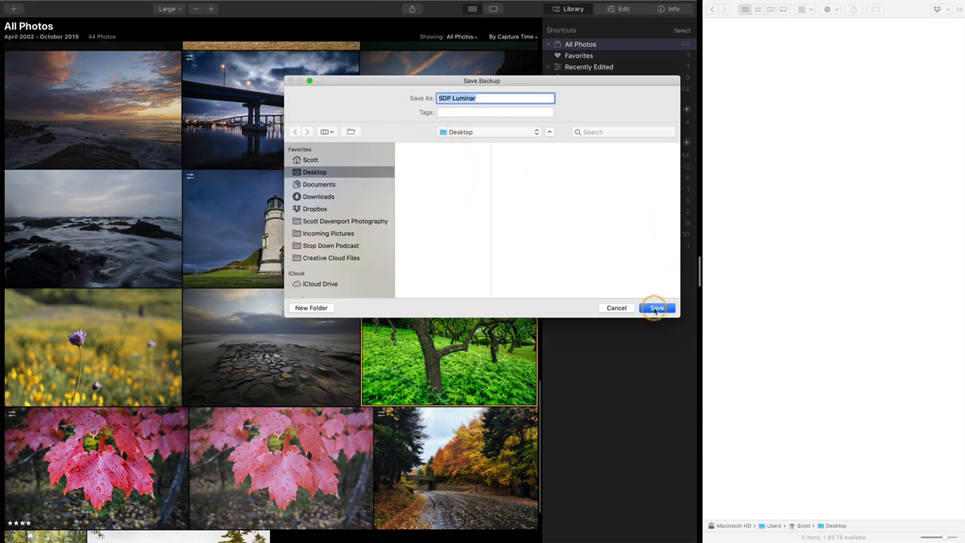
{"action": "left_click", "coordinate": [658, 308]}
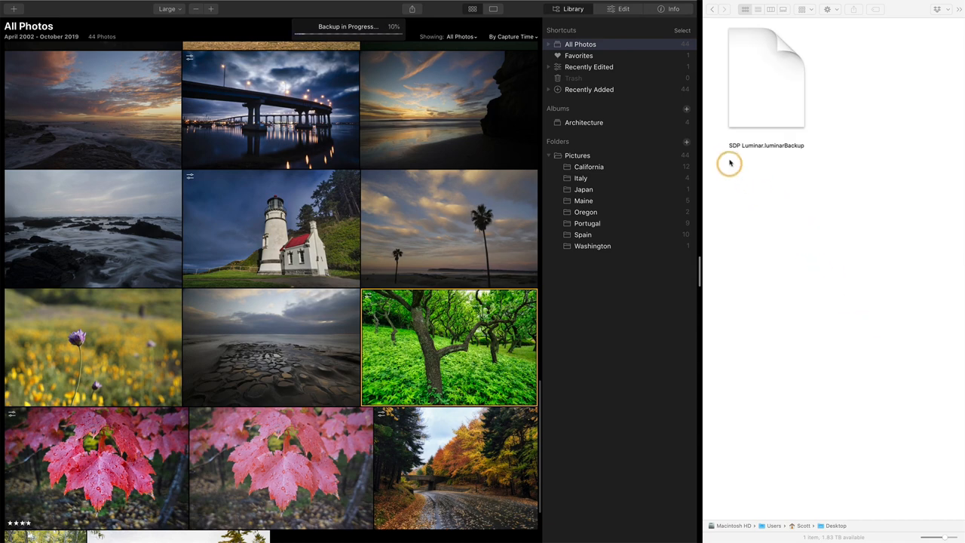
{"action": "mouse_move", "coordinate": [802, 151]}
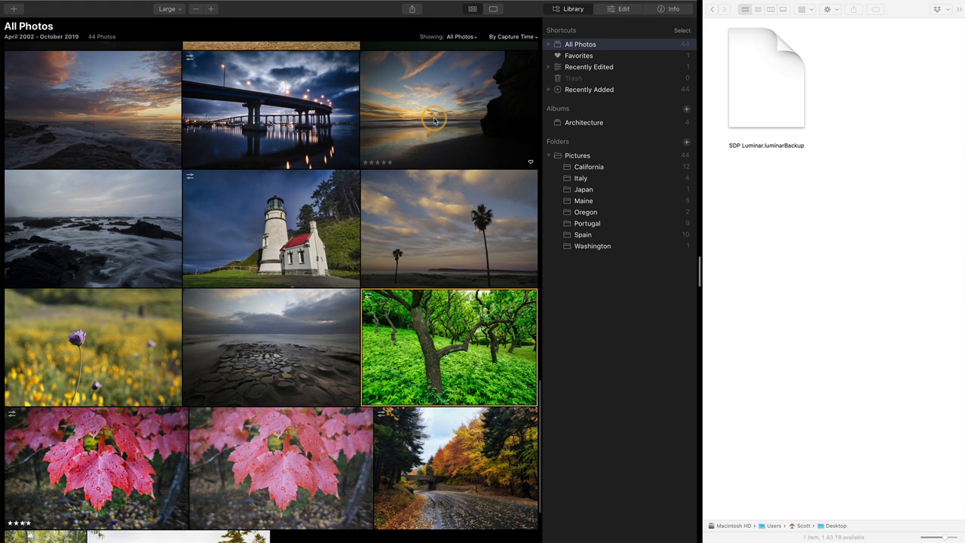
{"action": "left_click", "coordinate": [766, 79]}
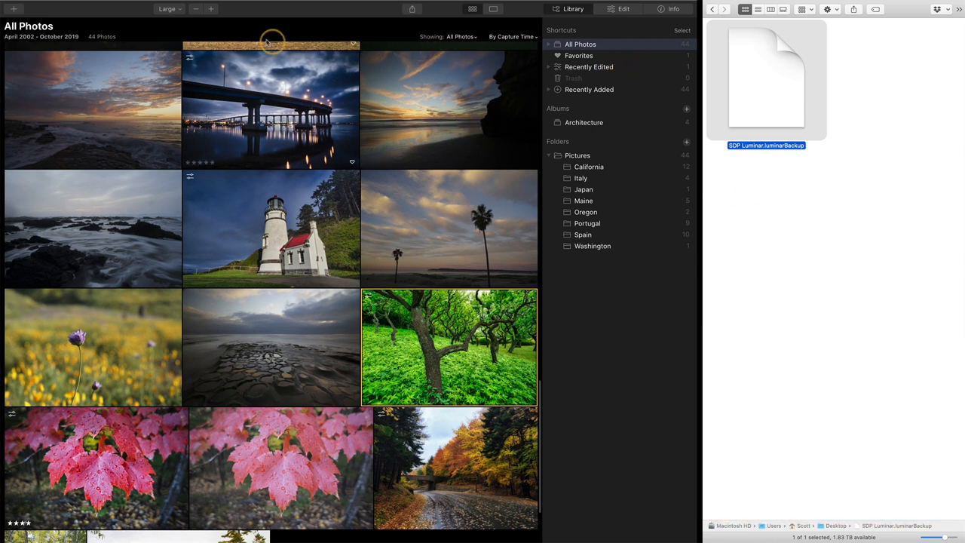
Return to Luminar and reopen the File > Catalog commands for restoring.
{"action": "left_click", "coordinate": [766, 159]}
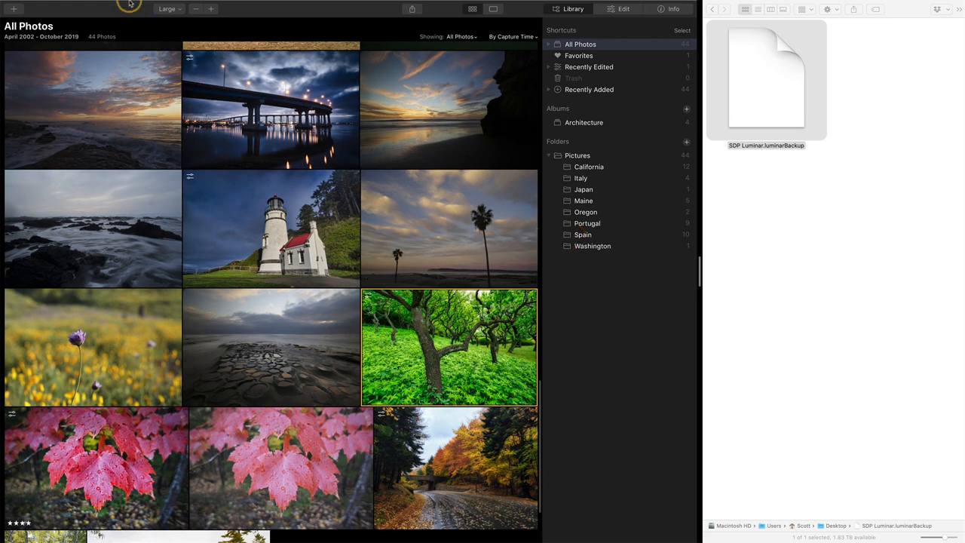
{"action": "left_click", "coordinate": [72, 6]}
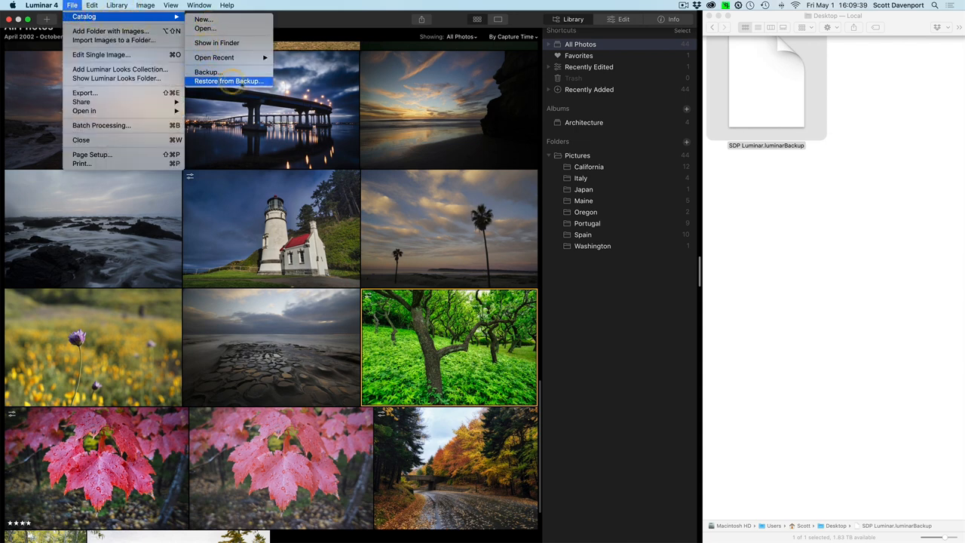
Choose SDP Luminar.luminarBackup from the Desktop as the backup to restore.
{"action": "left_click", "coordinate": [229, 82]}
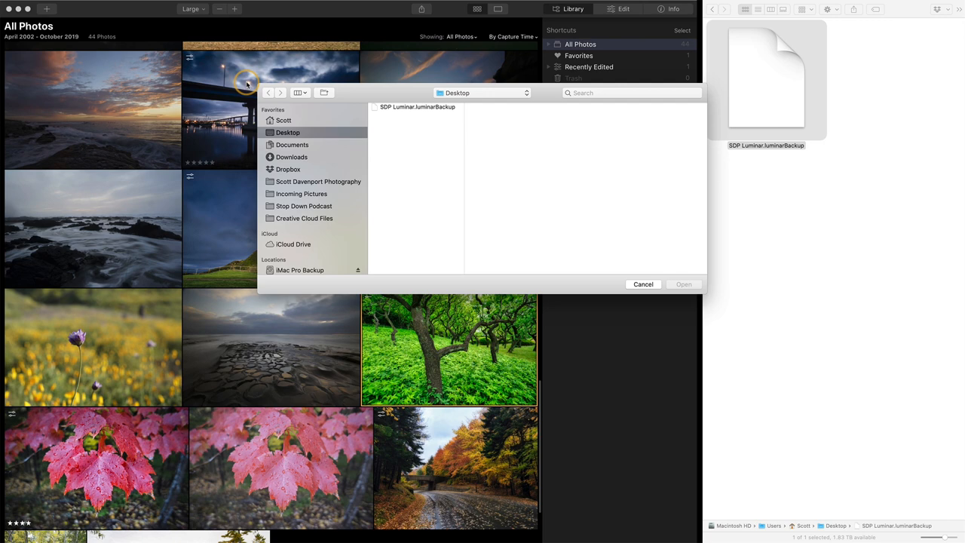
{"action": "left_click", "coordinate": [416, 105]}
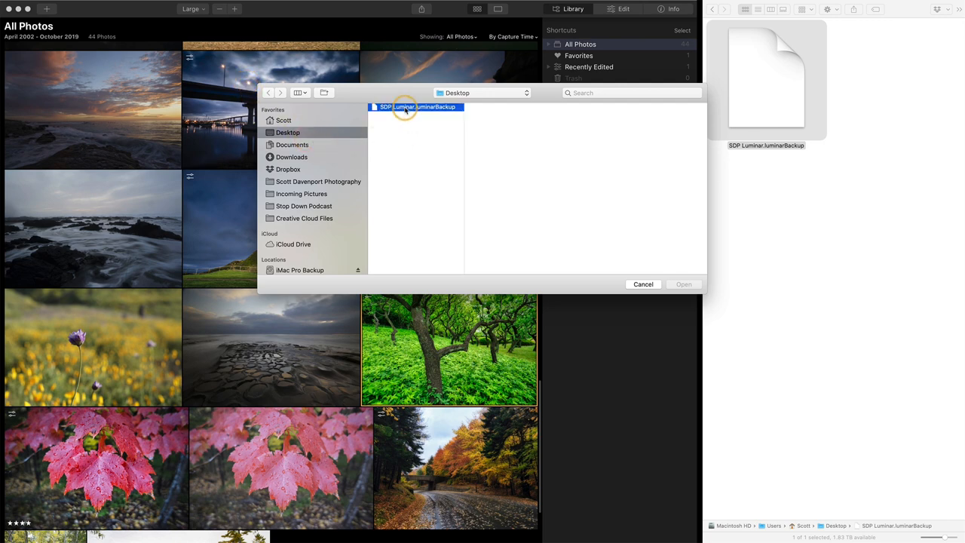
{"action": "left_click", "coordinate": [416, 105]}
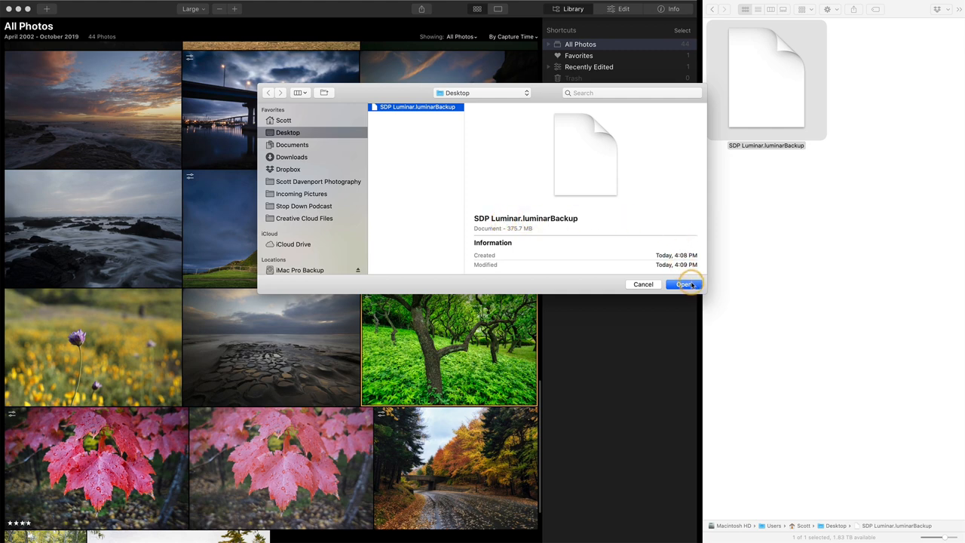
{"action": "left_click", "coordinate": [683, 283]}
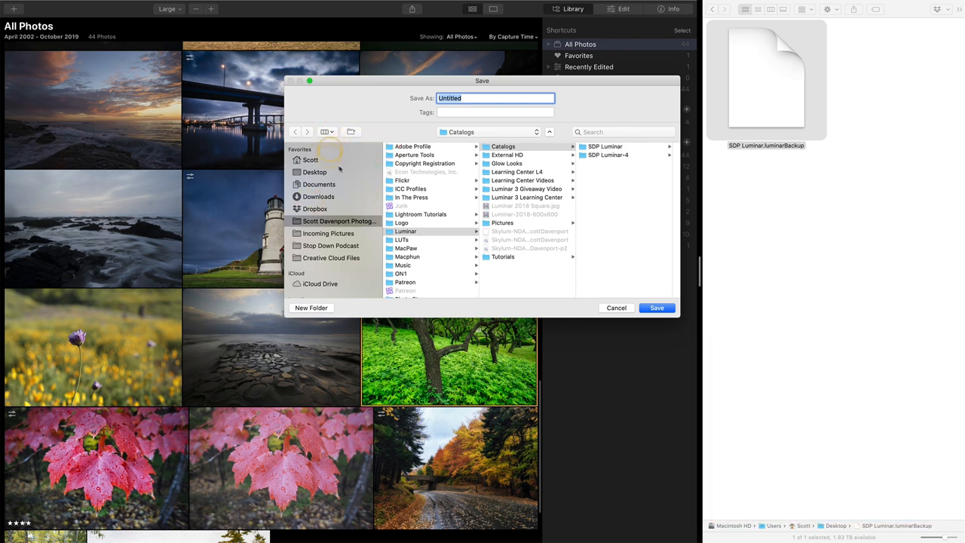
Restore the catalog to the Desktop as a new folder named 'SDP Luminar Moved'.
{"action": "left_click", "coordinate": [314, 171]}
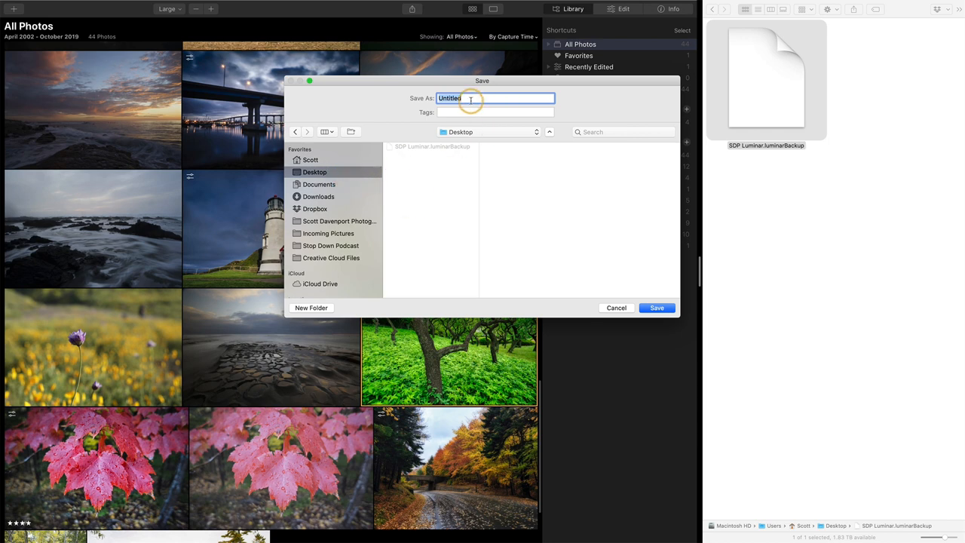
{"action": "type", "text": "SDP Luminar"}
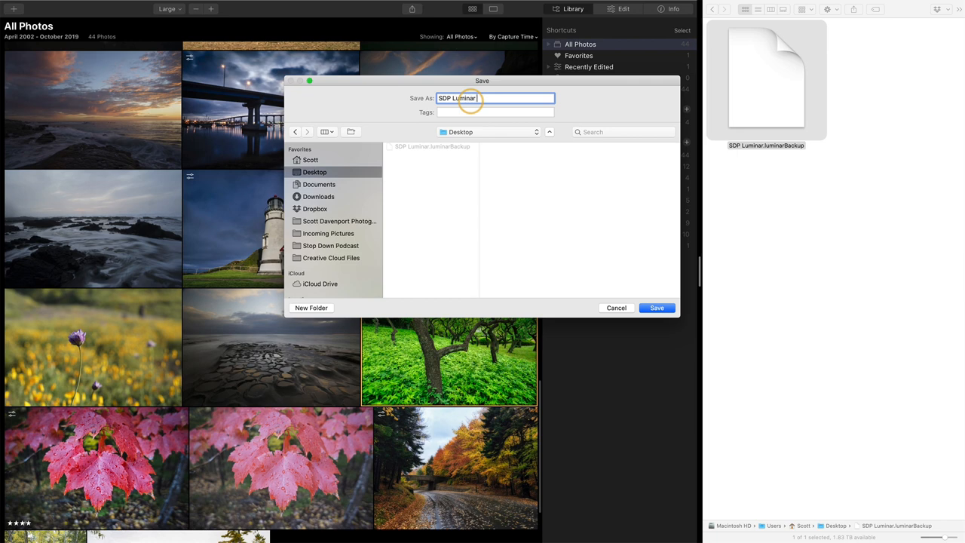
{"action": "type", "text": "Moved"}
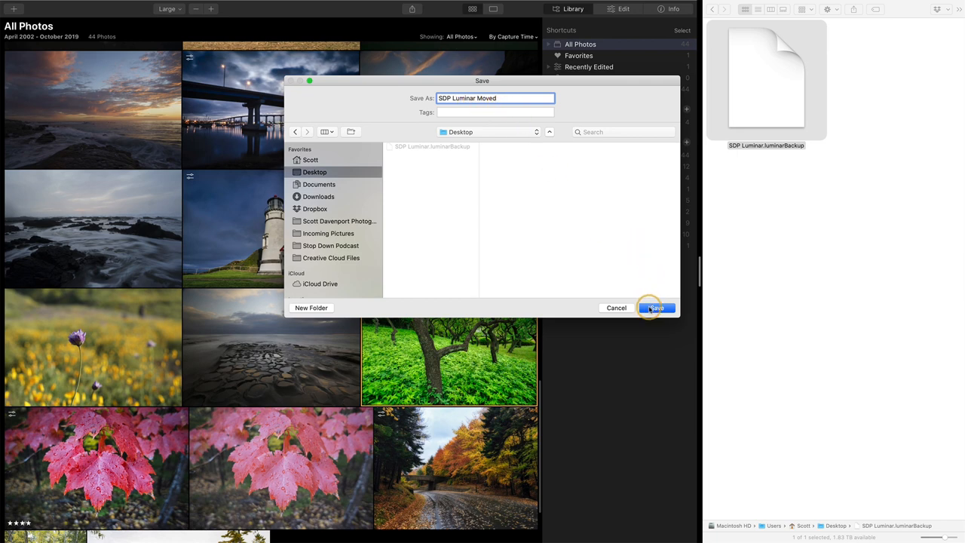
{"action": "left_click", "coordinate": [655, 307]}
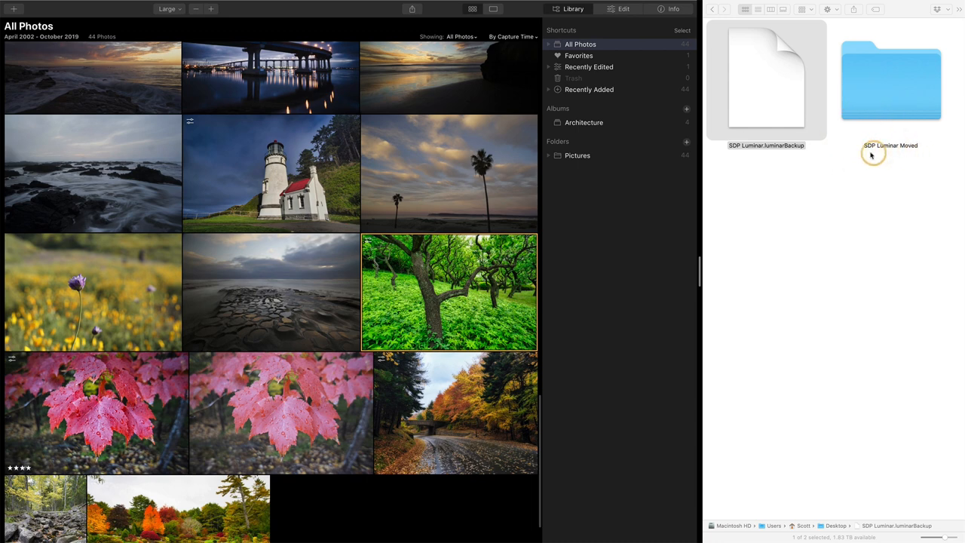
Open the SDP Luminar Moved folder on the desktop to view the restored catalog files.
{"action": "left_click", "coordinate": [890, 78]}
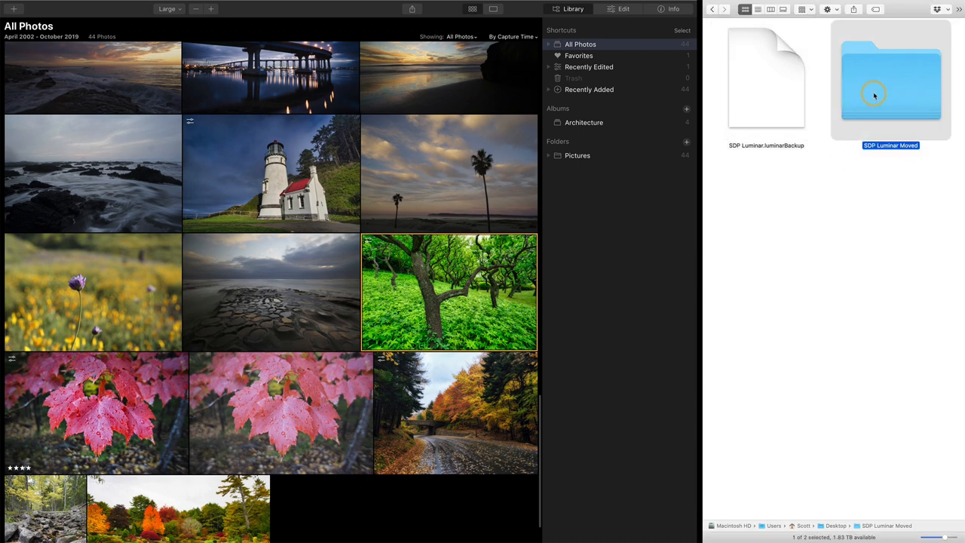
{"action": "double_click", "coordinate": [892, 78]}
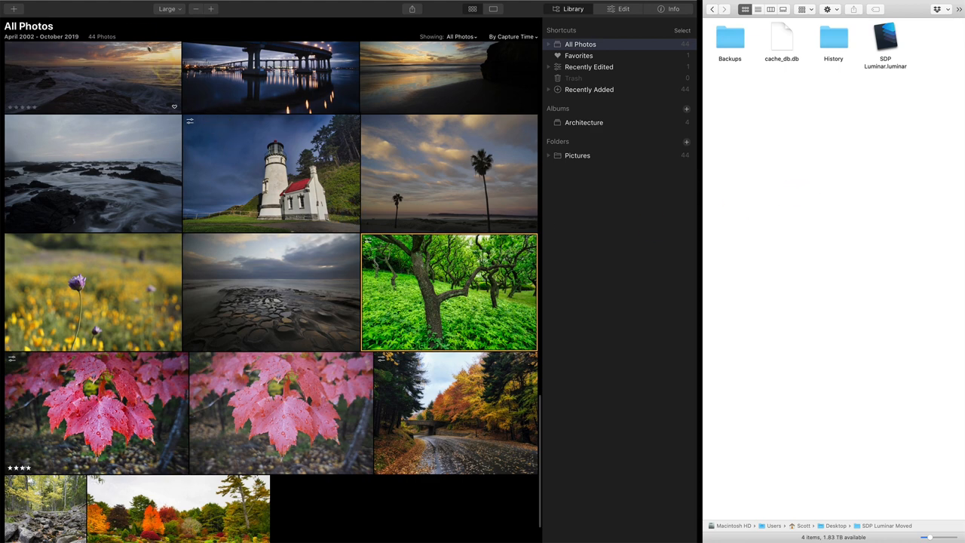
Confirm in Preferences that the catalog location is the desktop 'SDP Luminar Moved' folder.
{"action": "left_click", "coordinate": [39, 6]}
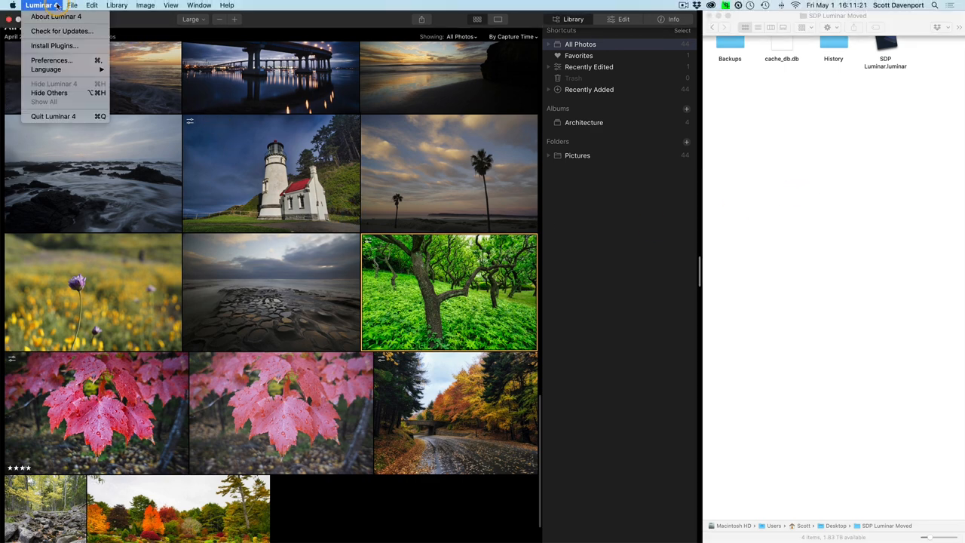
{"action": "left_click", "coordinate": [51, 60]}
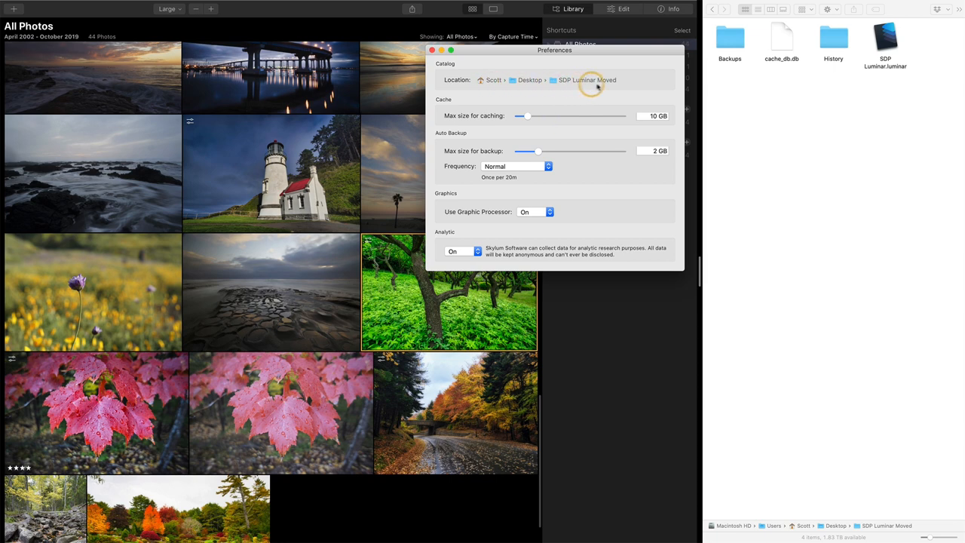
{"action": "mouse_move", "coordinate": [611, 86]}
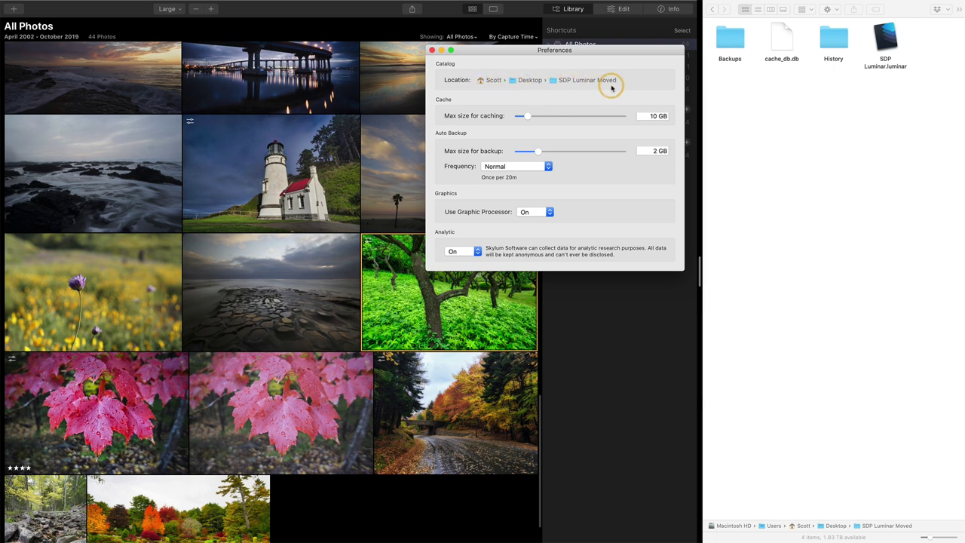
{"action": "mouse_move", "coordinate": [862, 77]}
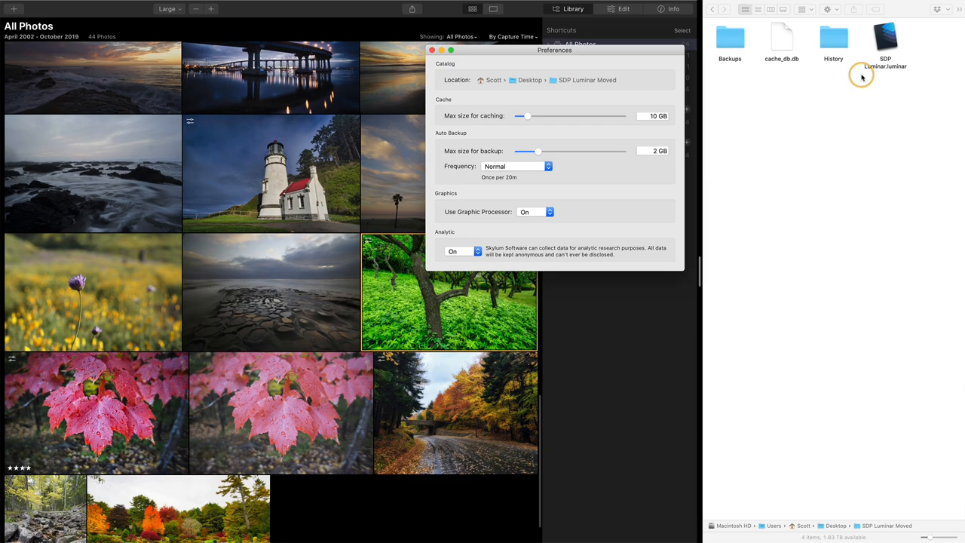